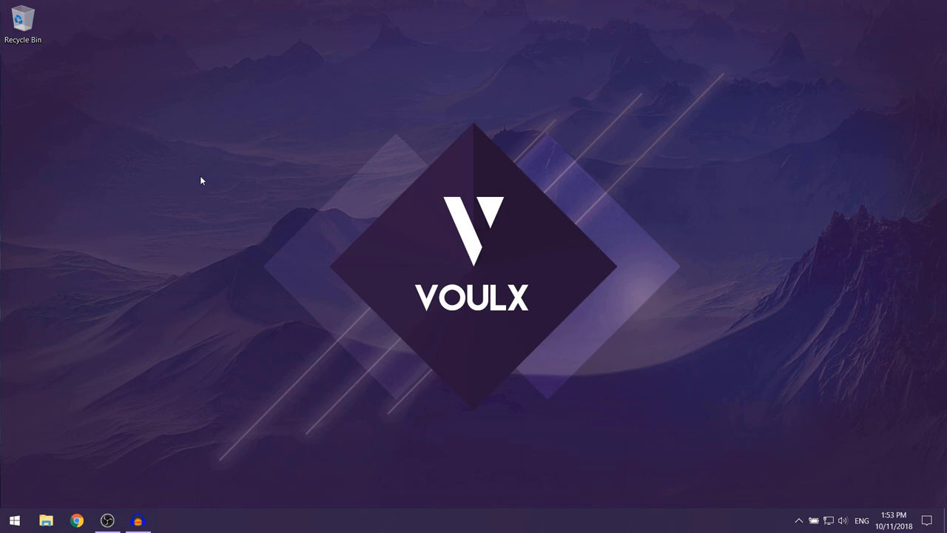
Search the Start menu for 'default apps' to find Default app settings.
click(14, 520)
text(default apps)
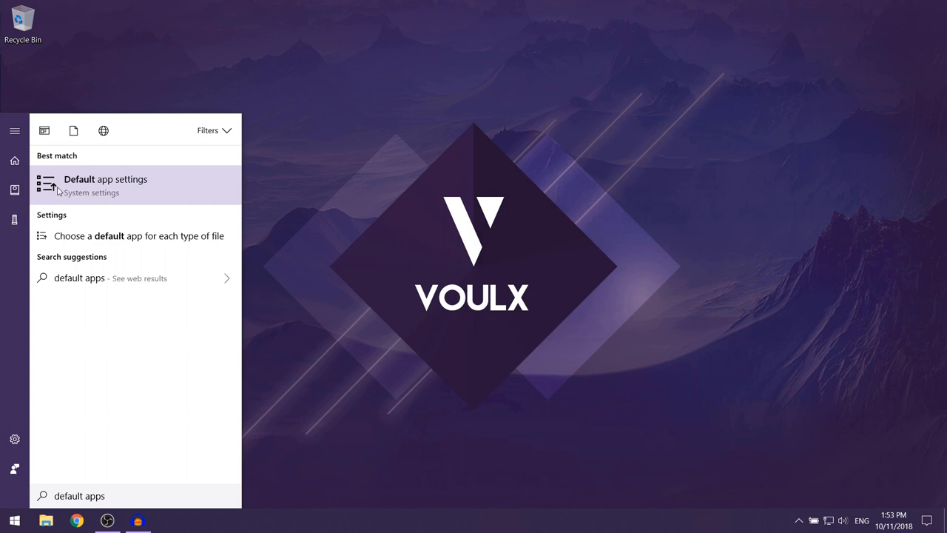
mouse_move(135, 187)
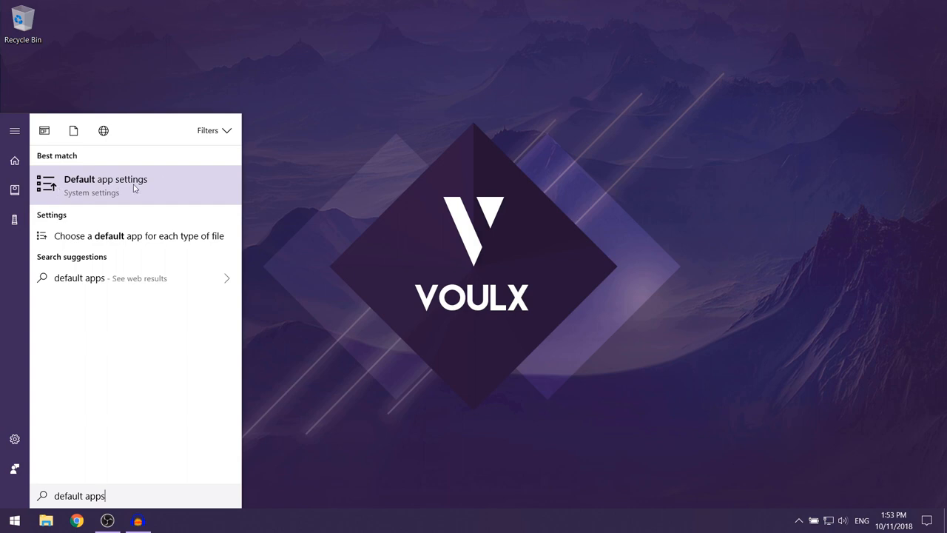
Open Default app settings and scroll to the Web browser section showing Microsoft Edge.
click(106, 184)
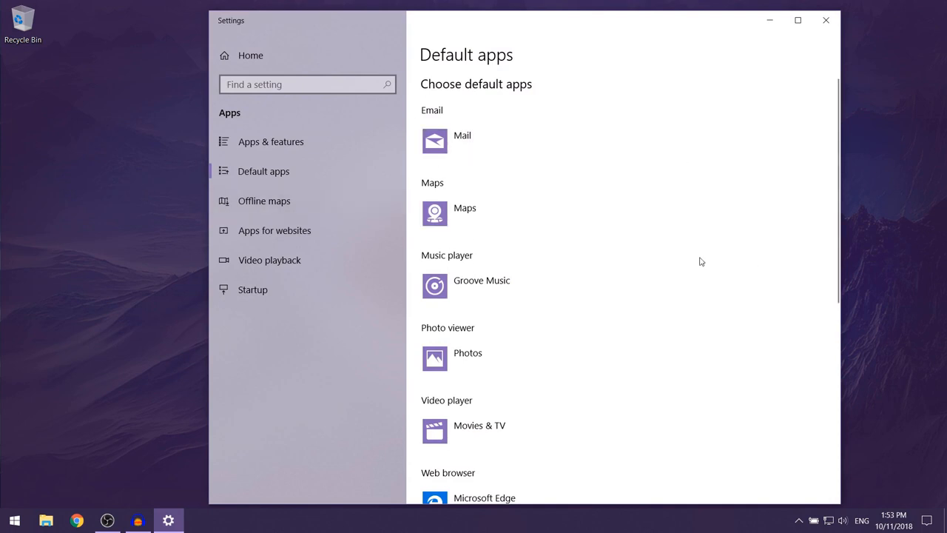
scroll(down, 3)
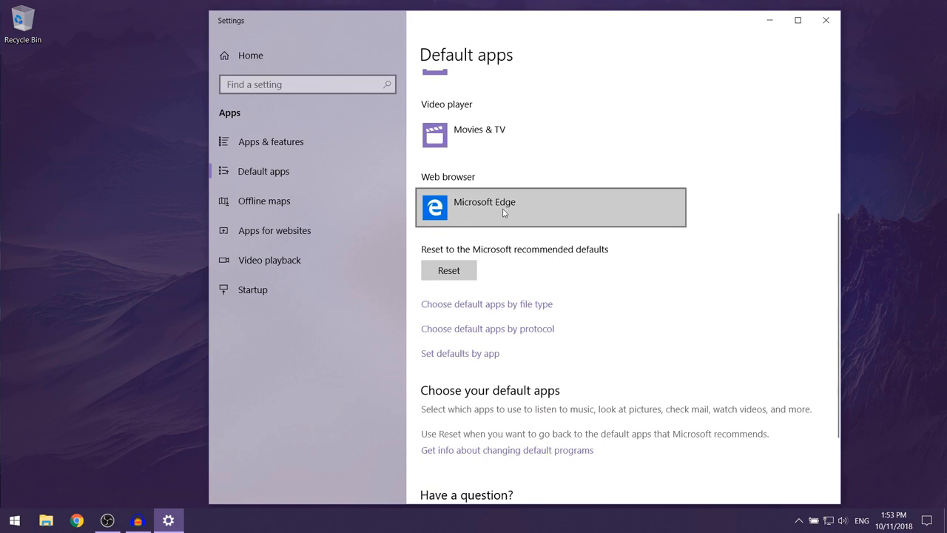
mouse_move(453, 221)
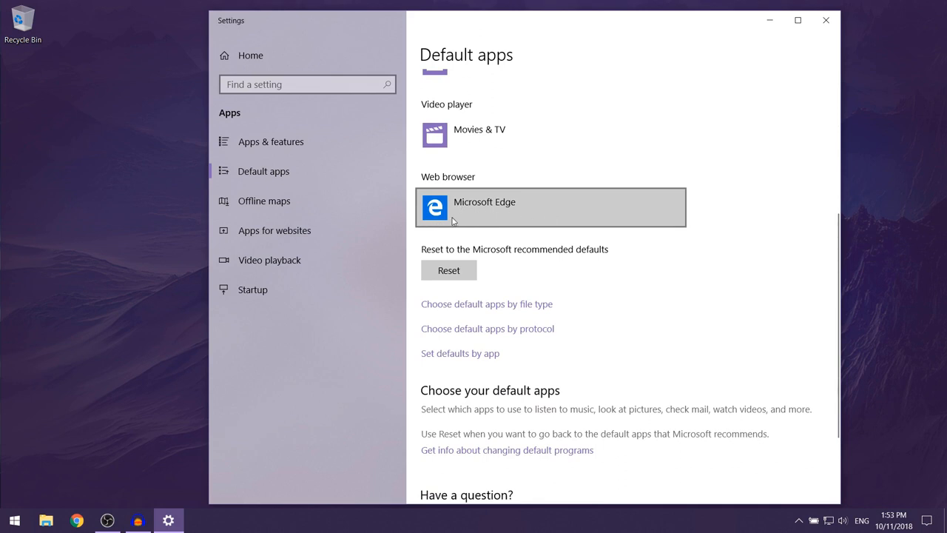
mouse_move(543, 216)
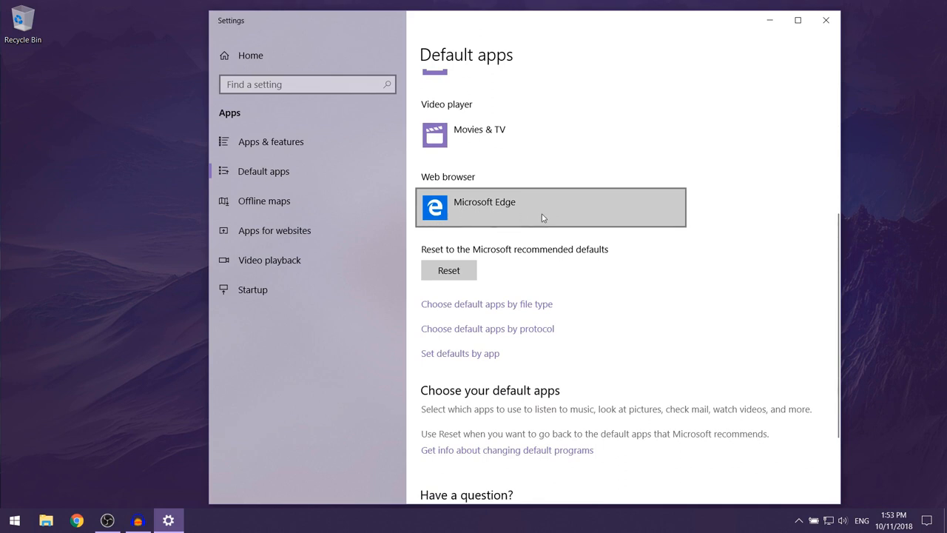
Open the Choose an app list for the Microsoft Edge web browser default.
click(550, 207)
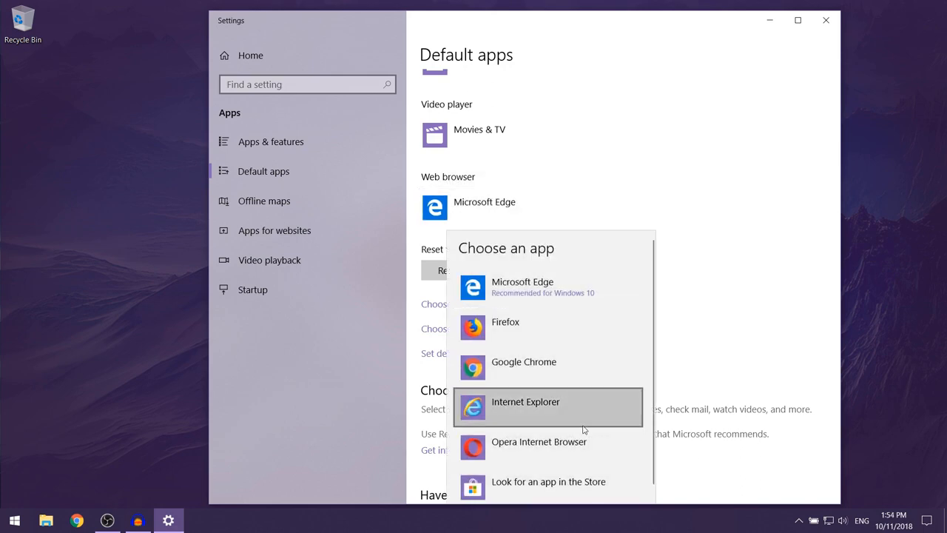
mouse_move(566, 442)
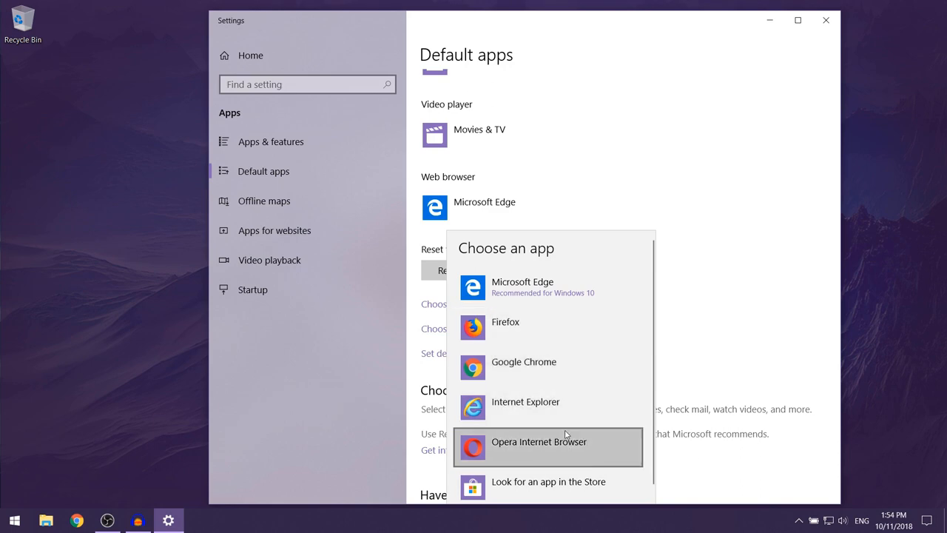
mouse_move(588, 464)
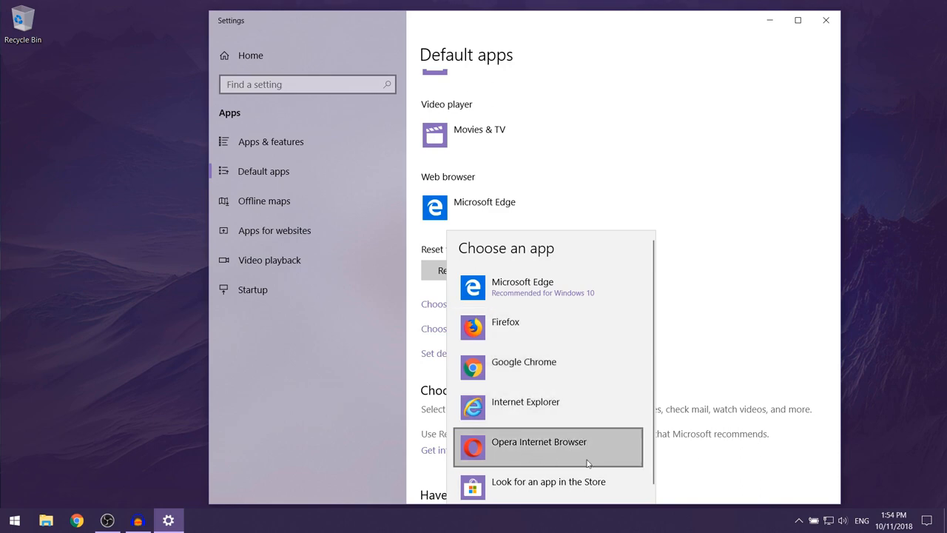